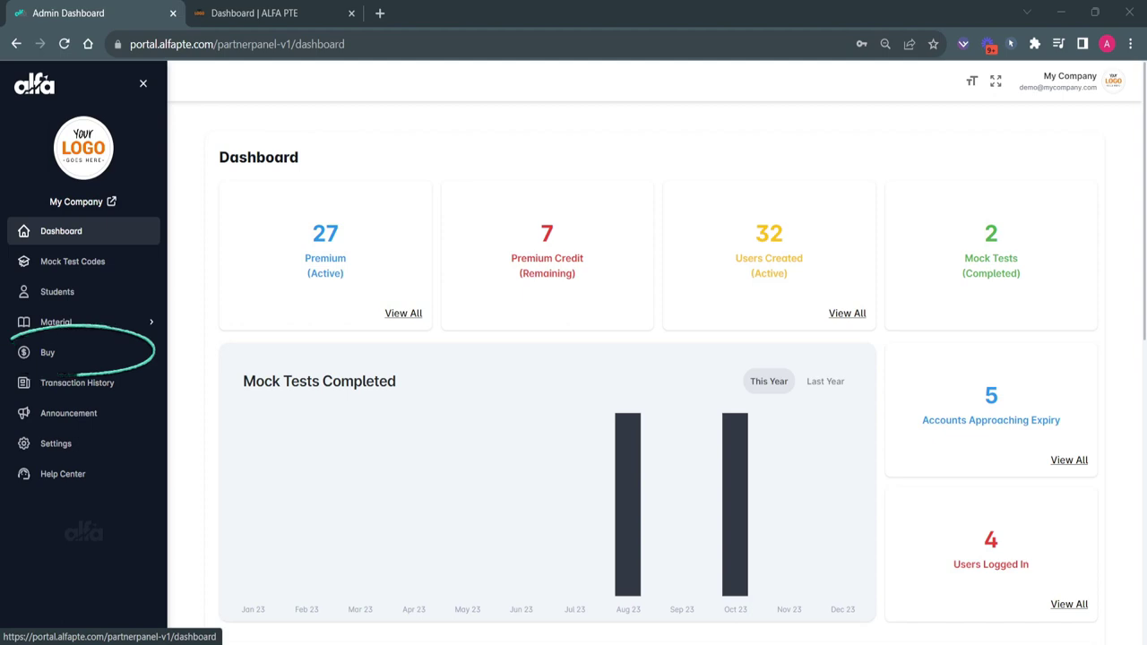
# - Review the Buy page plans from Plan 2 to Plan 3's Full Mock Tests option
pyautogui.click(46, 351)
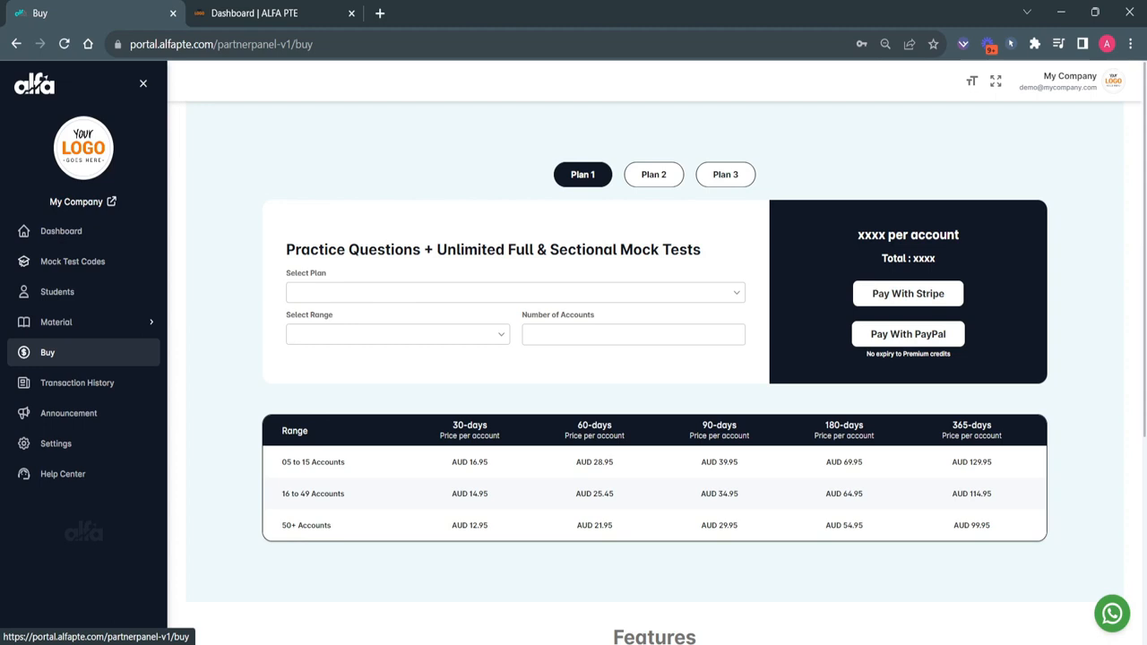
pyautogui.click(653, 174)
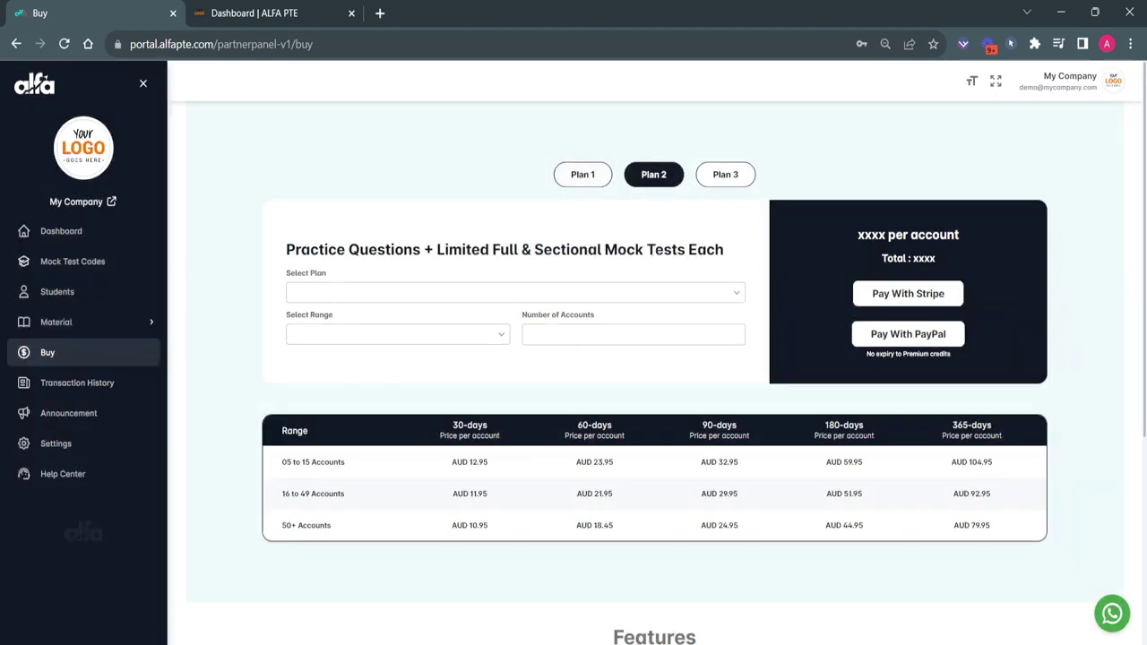
pyautogui.click(724, 173)
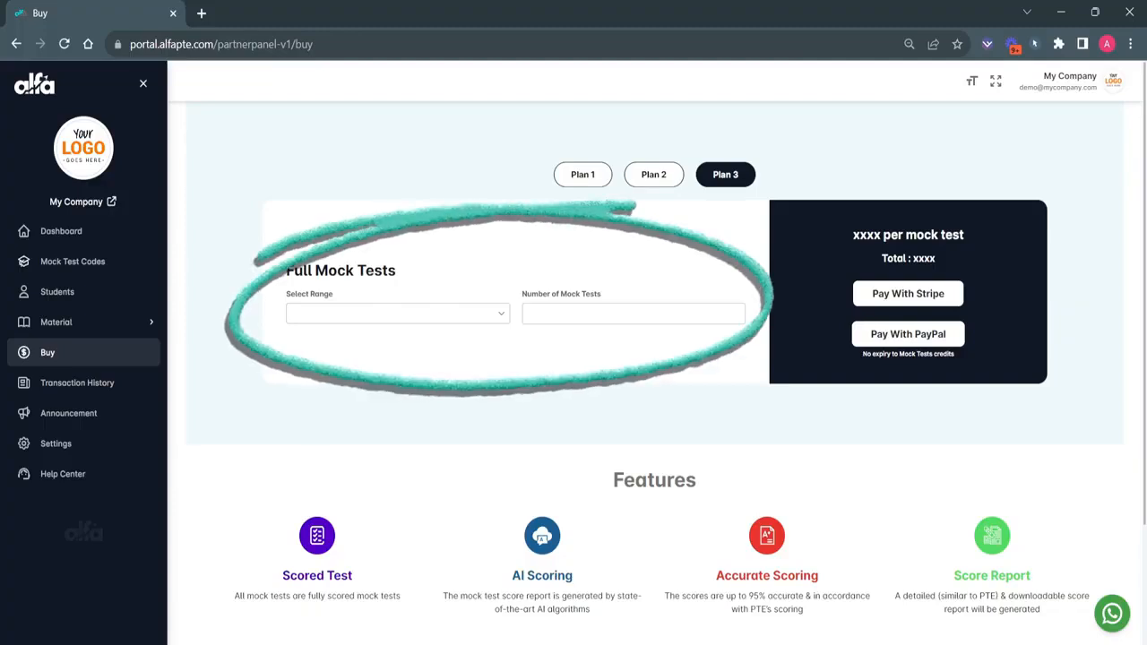
# - Try the 10-24 Mock Tests range first to see its pricing
pyautogui.click(398, 312)
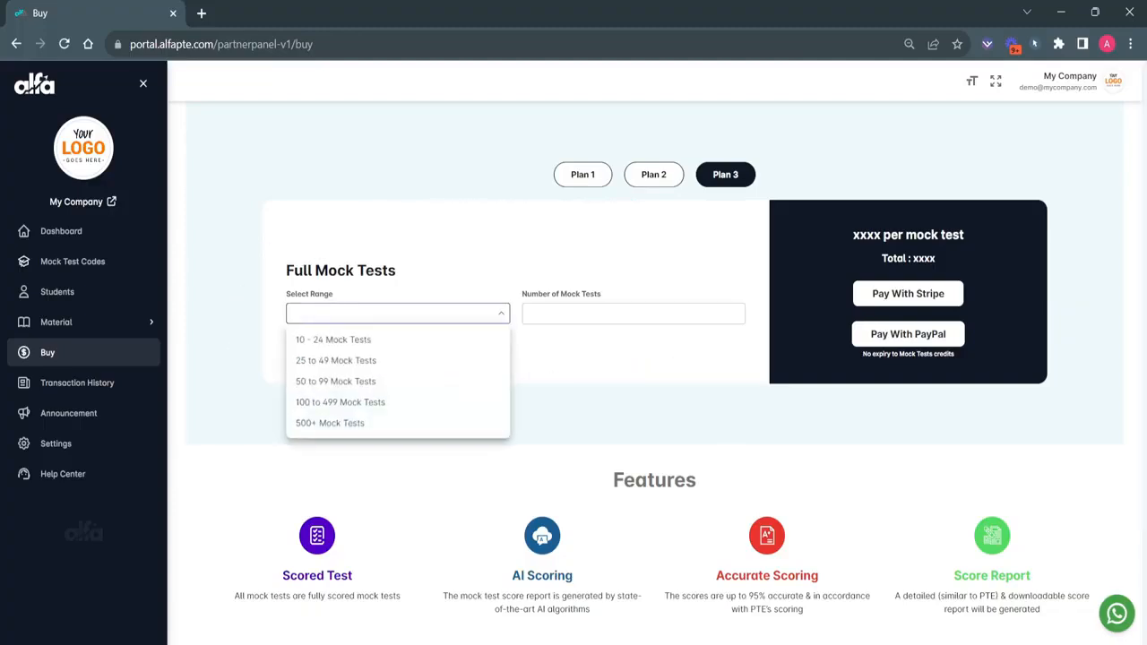
pyautogui.click(334, 340)
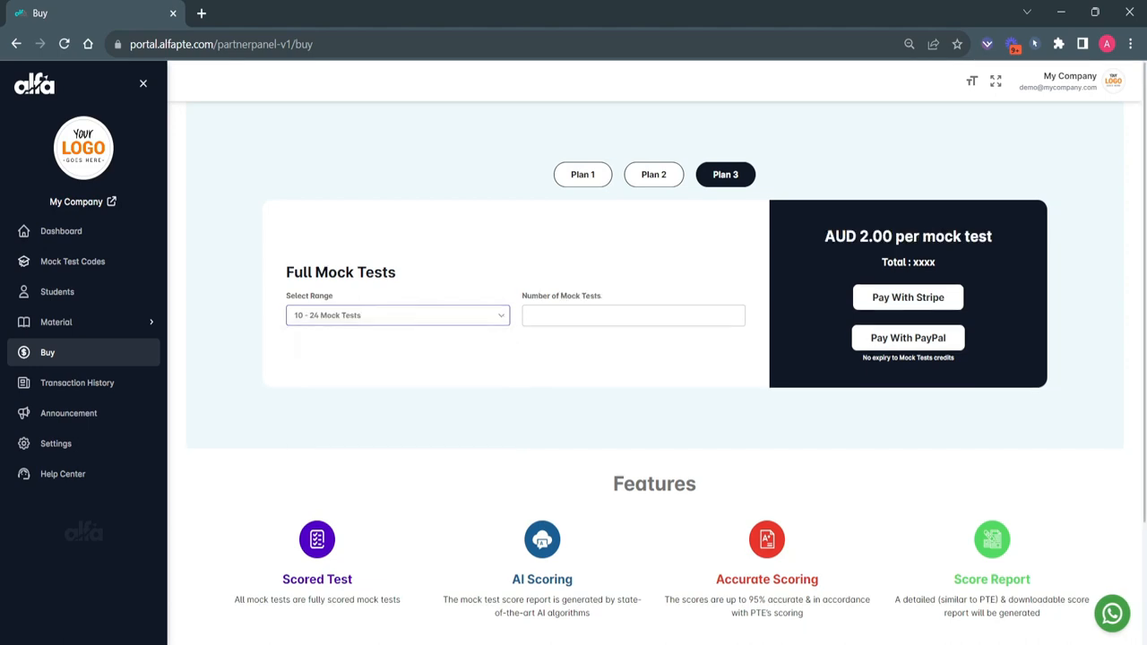
pyautogui.click(634, 316)
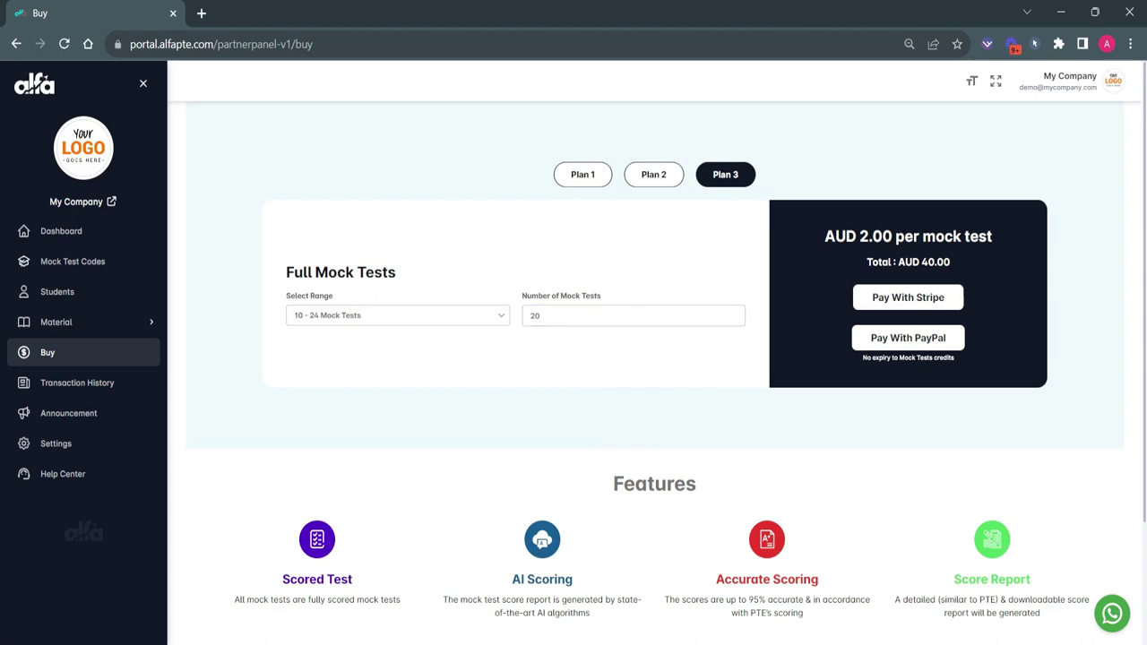
# - Order 100 tests in the 100 to 499 range, AUD 125.00, paying with Stripe
pyautogui.click(398, 315)
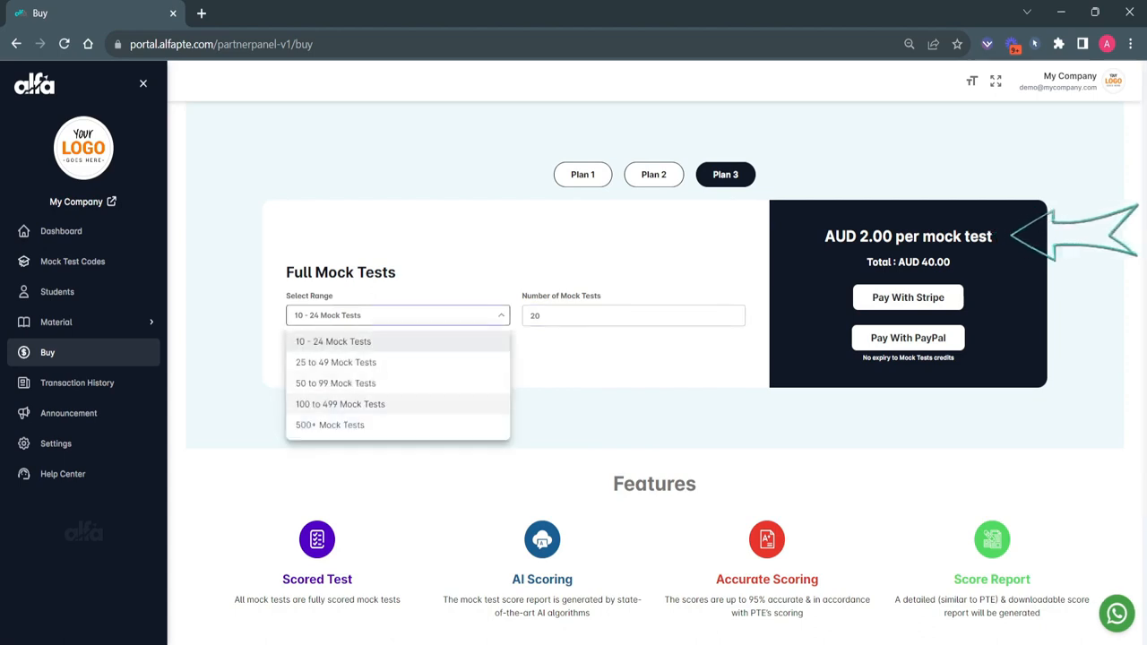
pyautogui.click(340, 403)
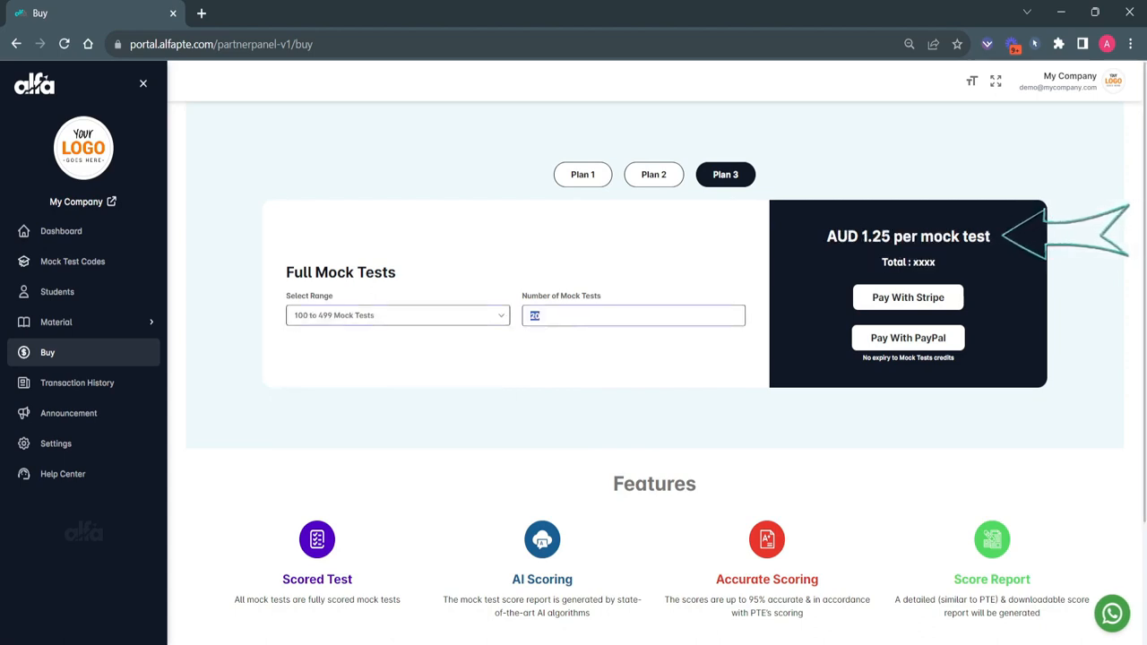
pyautogui.write('100')
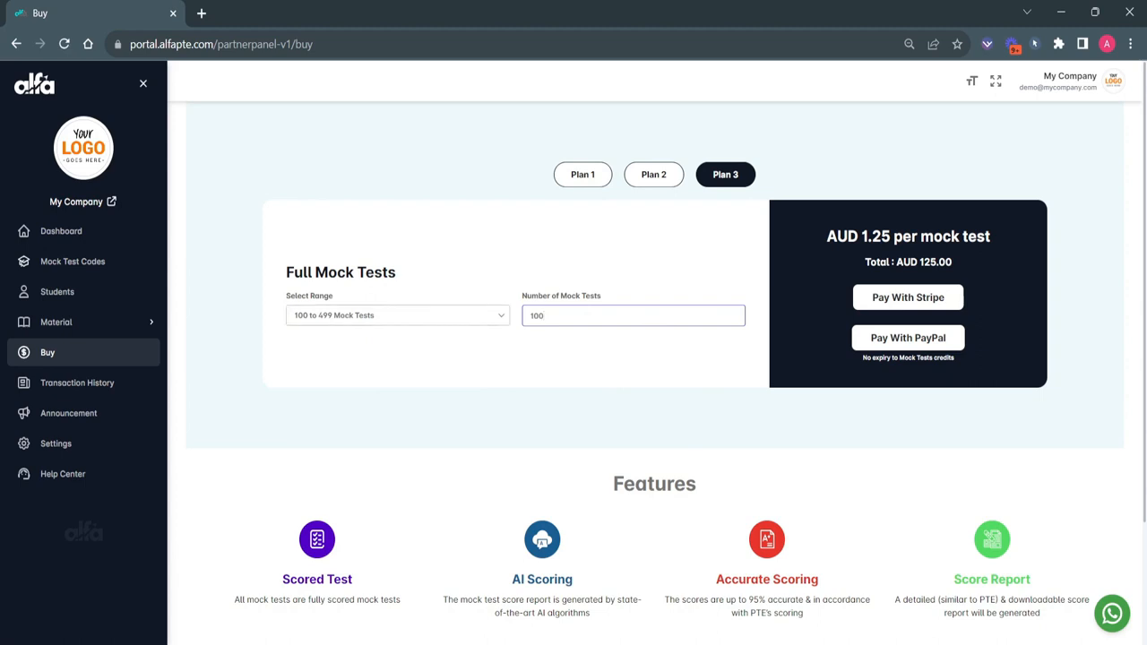
pyautogui.scroll(-3)
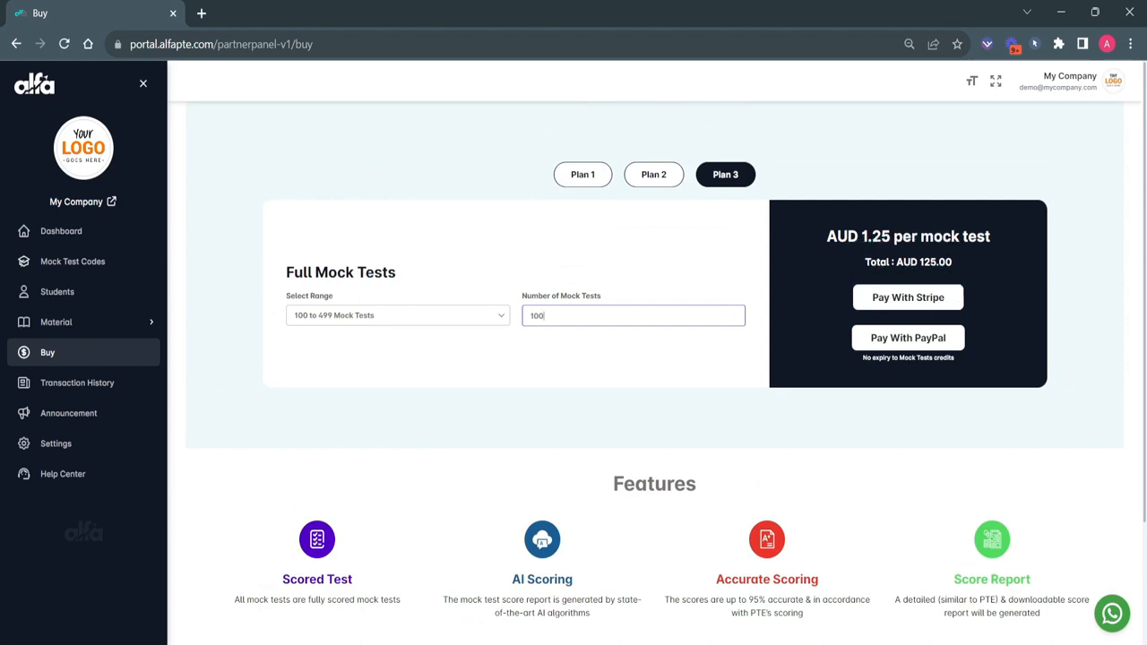
pyautogui.click(907, 298)
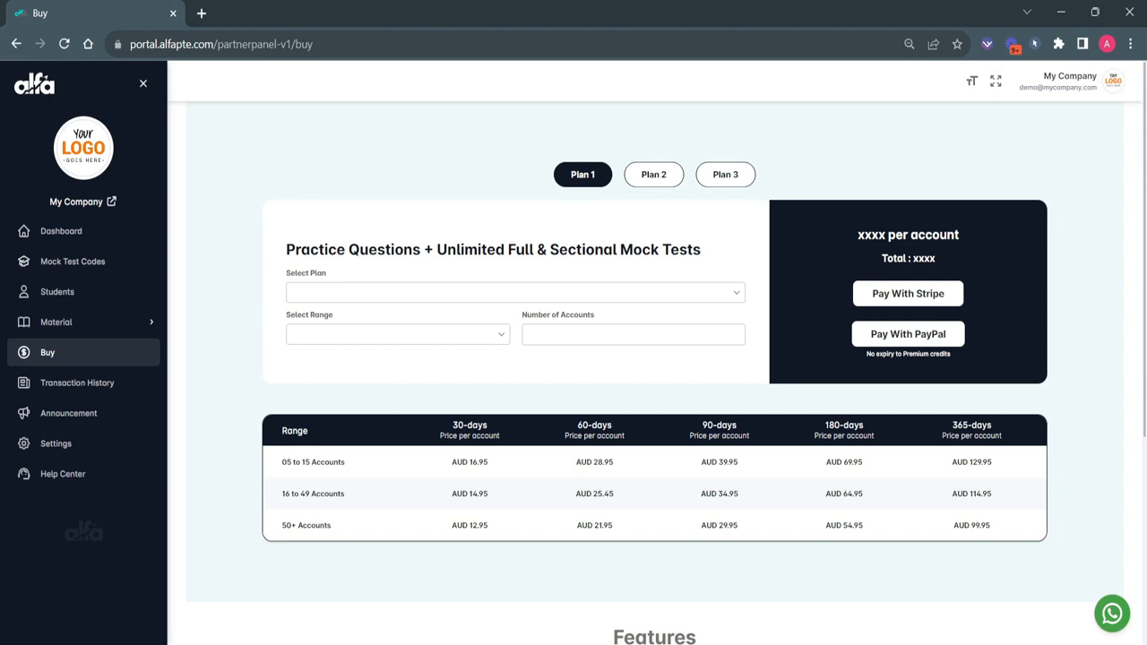
pyautogui.moveTo(71, 262)
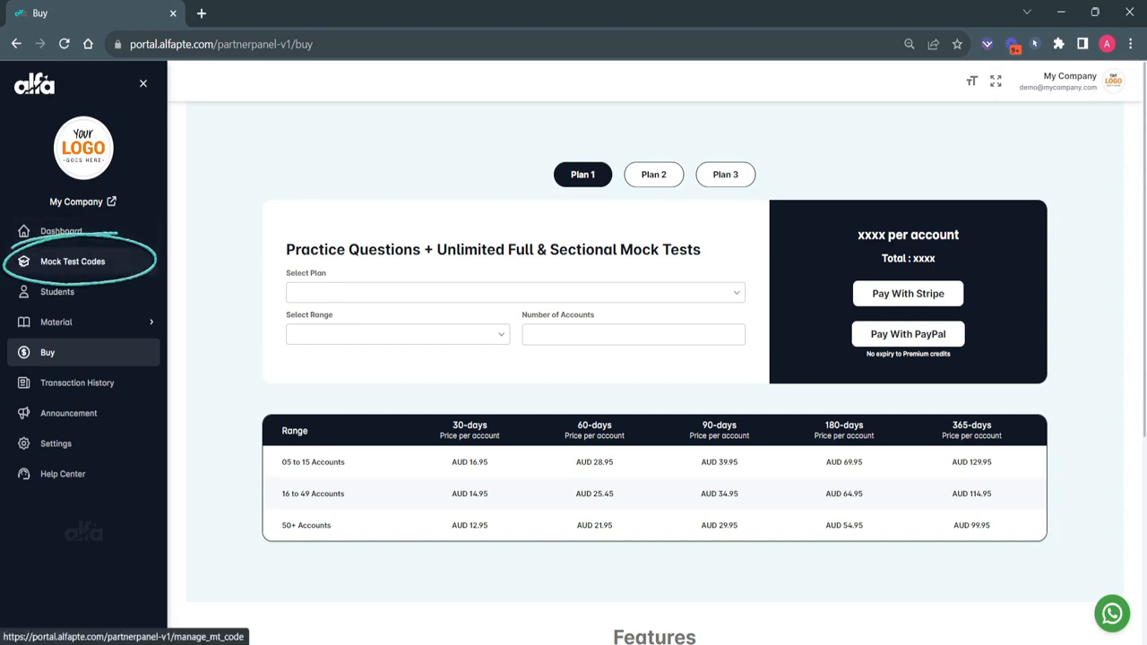
# - Reach the Add Mock Test Code dialog showing 48 codes remaining
pyautogui.click(72, 262)
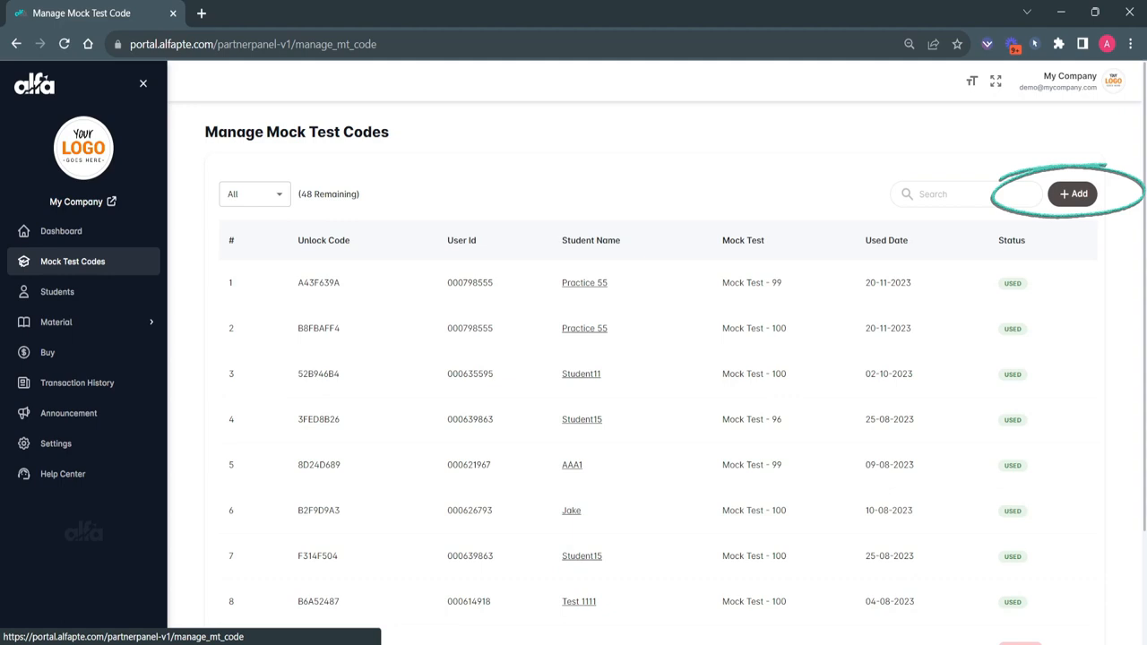
pyautogui.click(1072, 194)
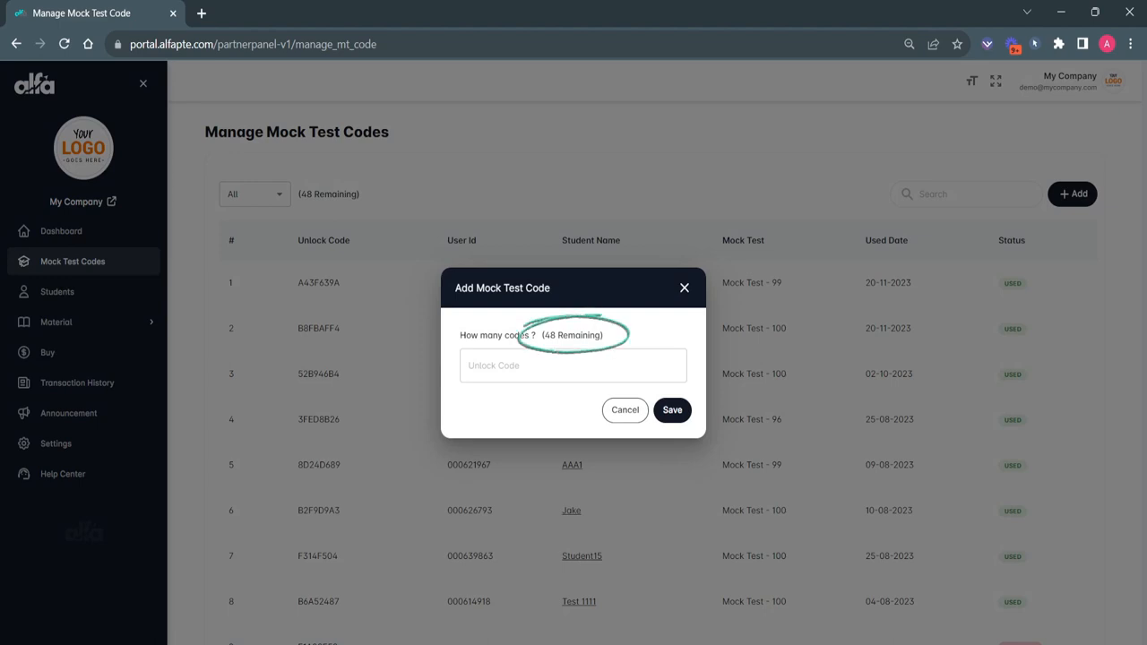
pyautogui.click(574, 365)
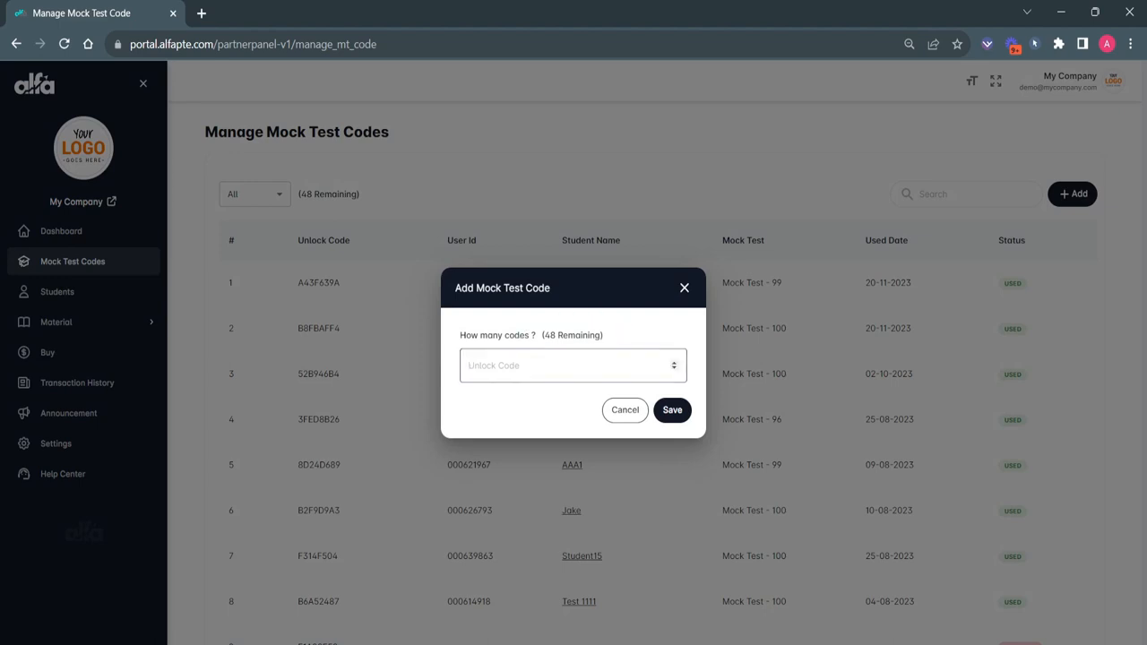
pyautogui.write('2')
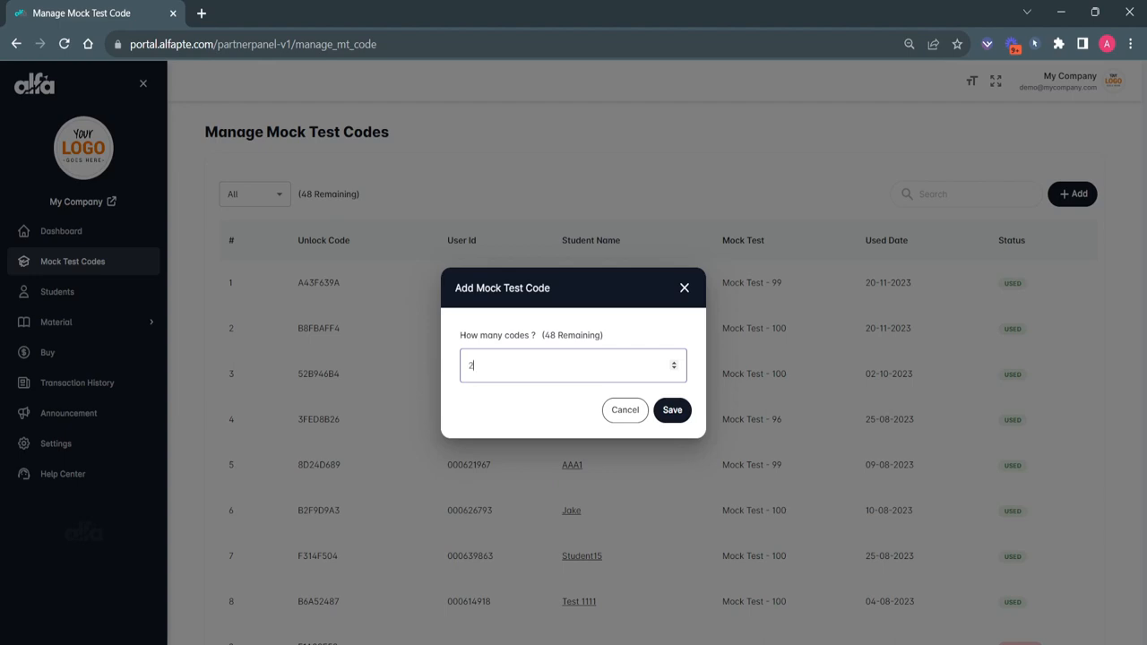
pyautogui.click(672, 410)
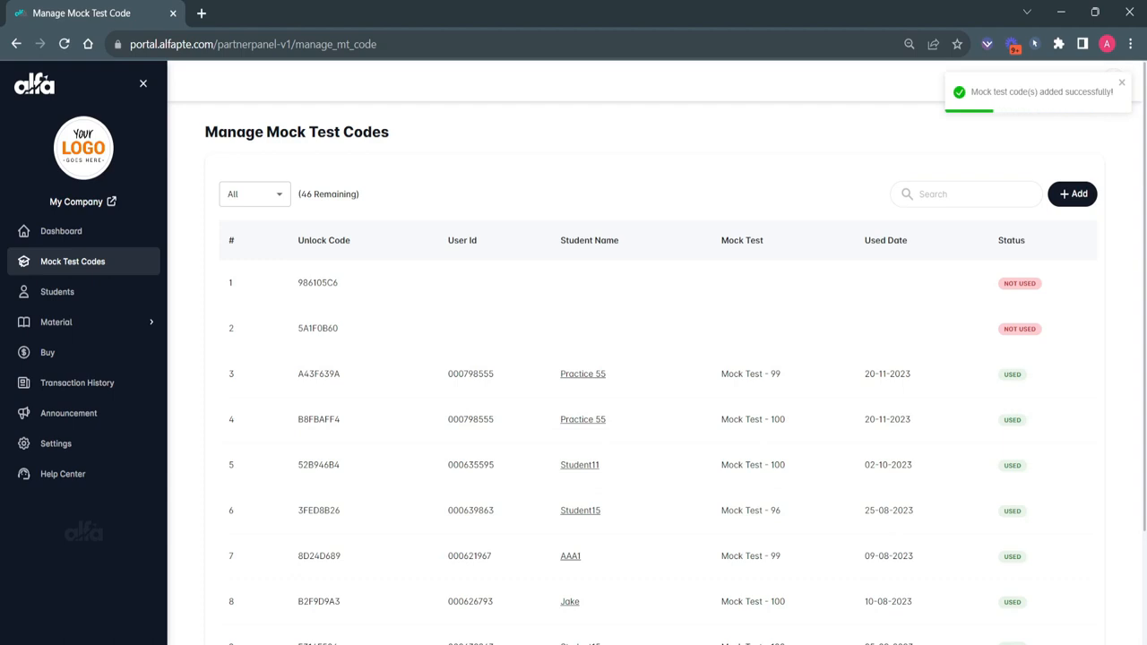
pyautogui.doubleClick(317, 283)
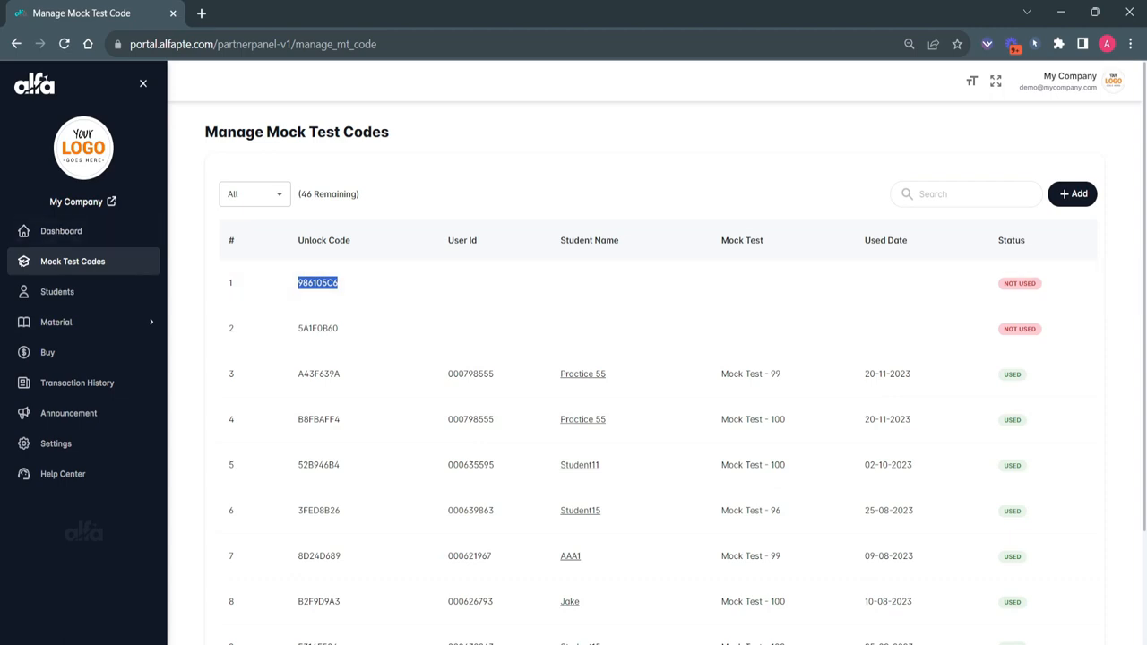
pyautogui.moveTo(83, 201)
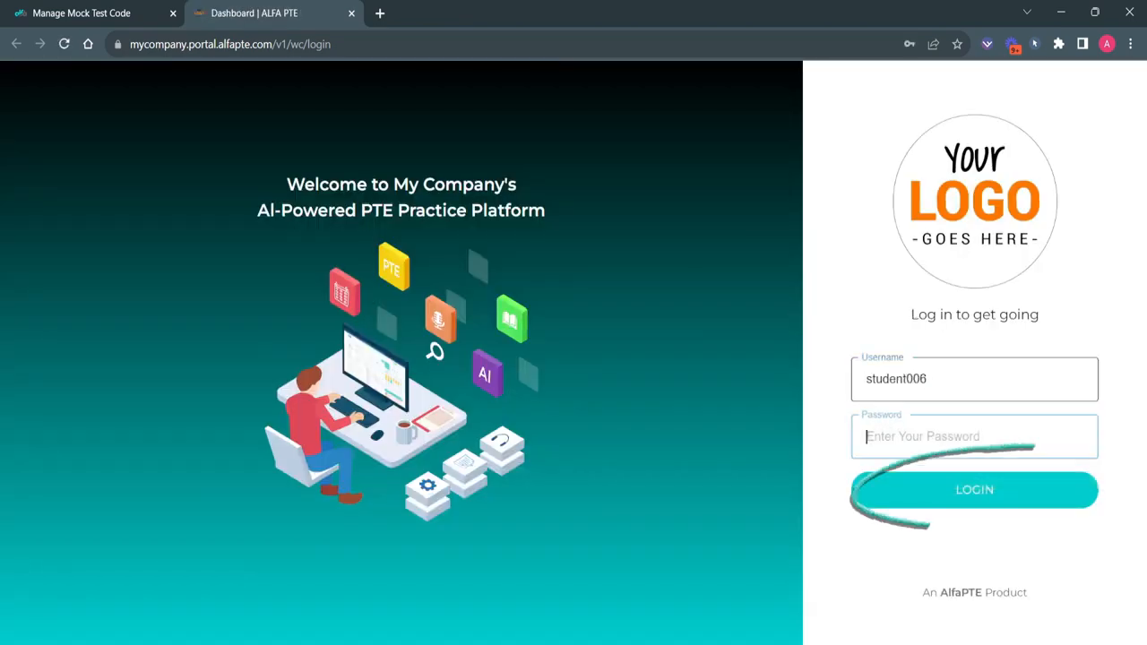
# - Log in as student006 without saving the password and view the Mock Tests list
pyautogui.click(975, 491)
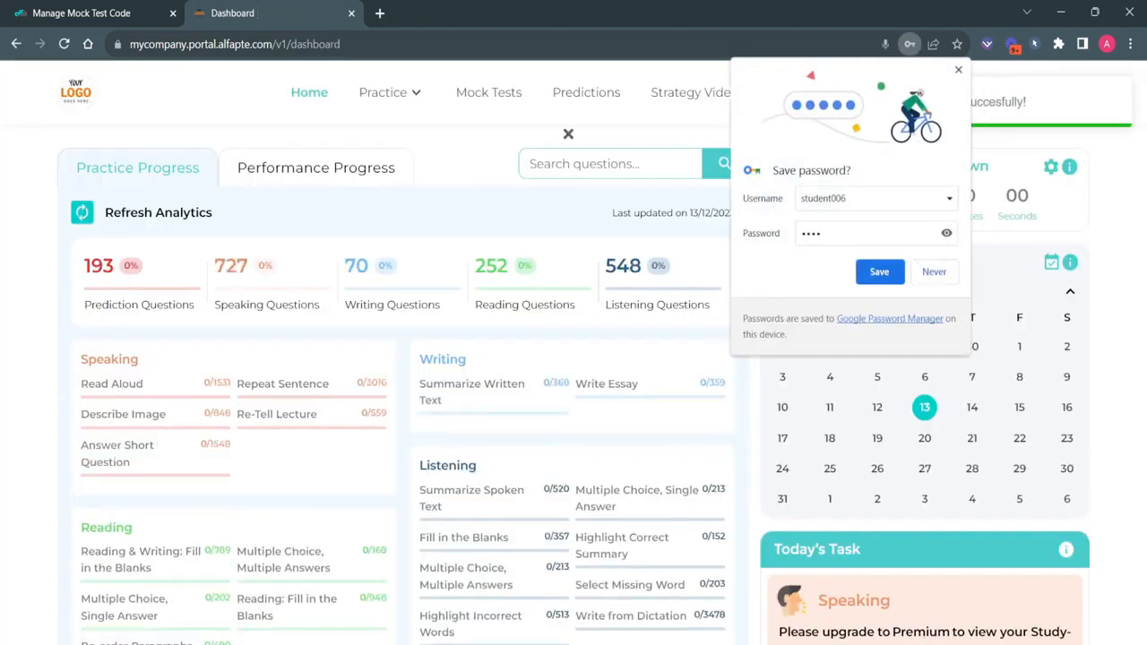
pyautogui.click(935, 272)
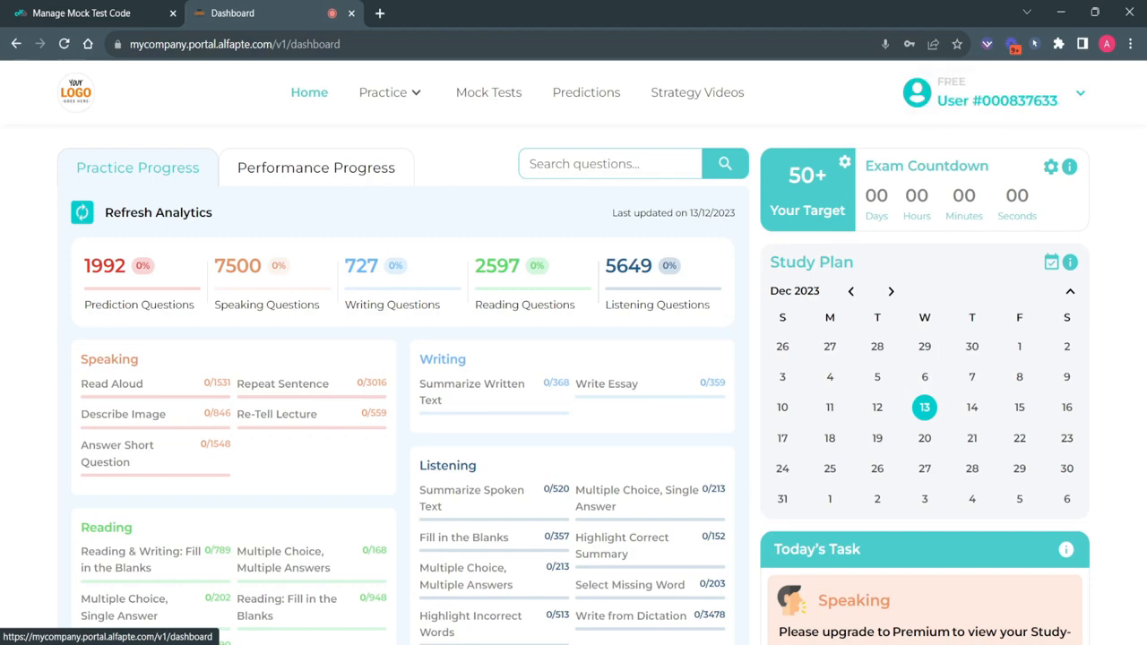
pyautogui.click(488, 93)
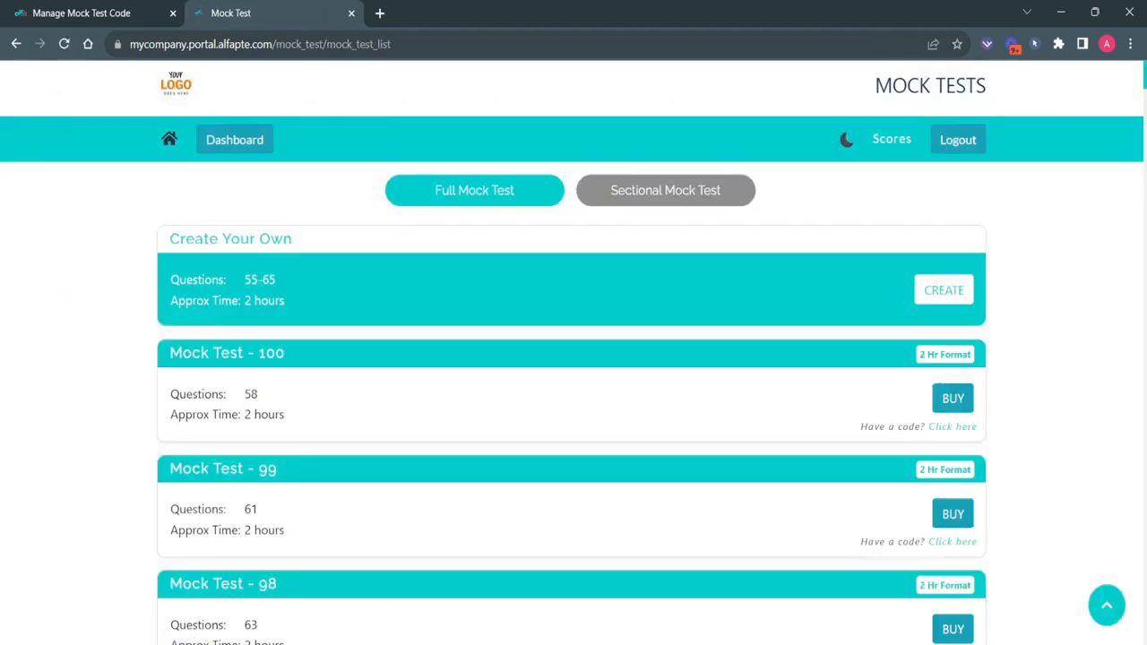
pyautogui.scroll(-3)
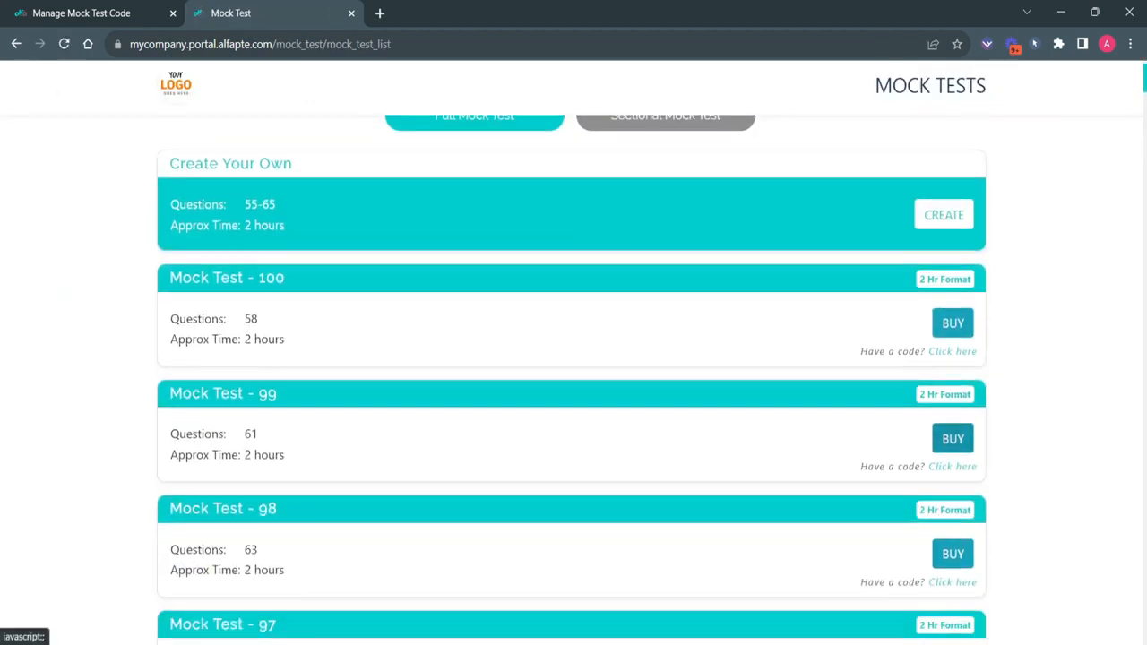
pyautogui.click(954, 351)
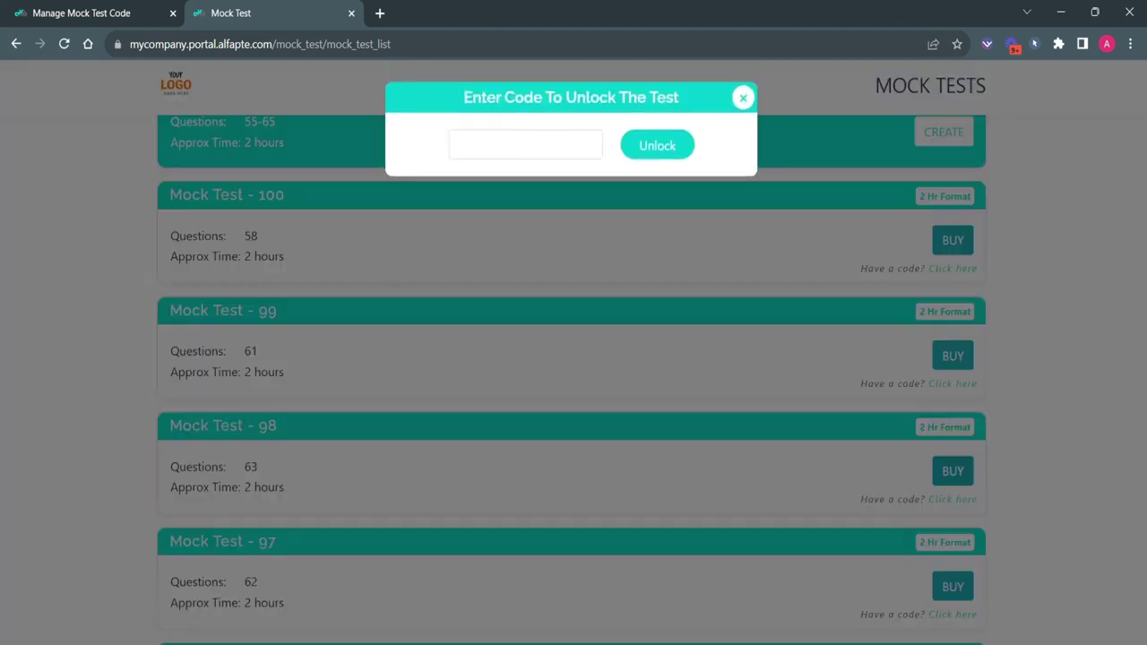
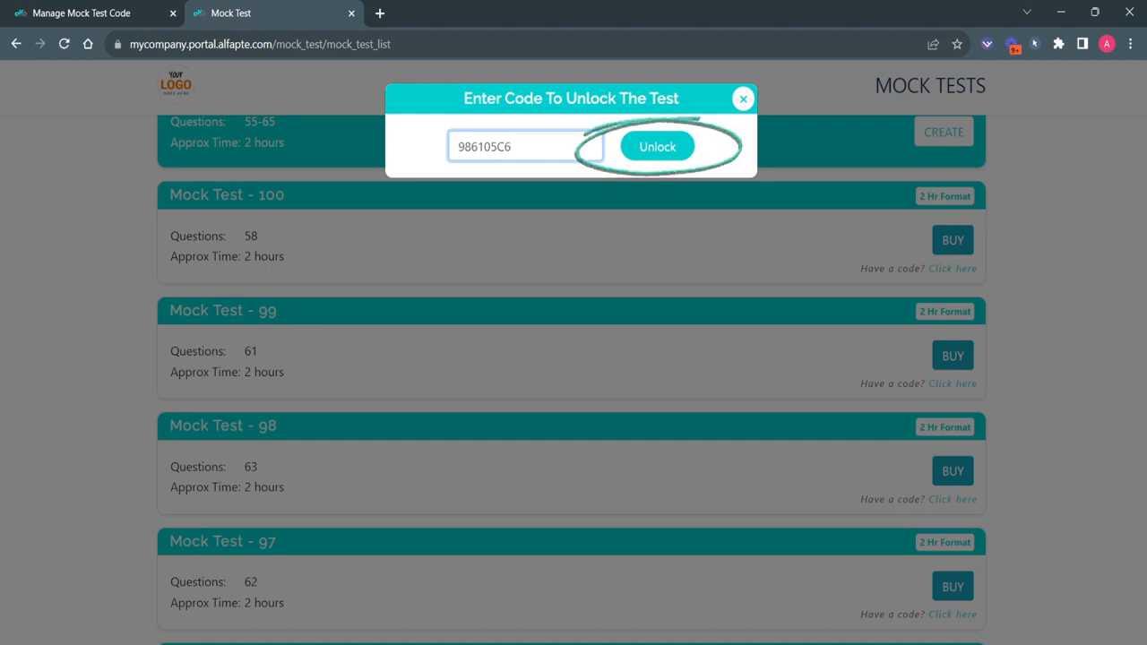
pyautogui.click(658, 147)
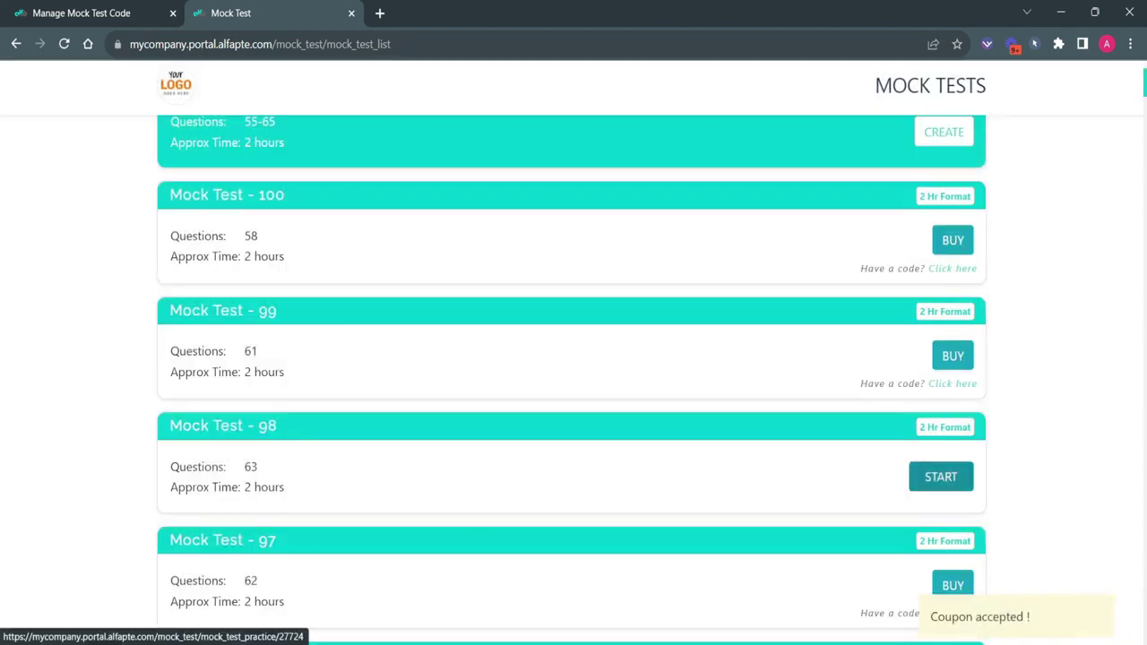